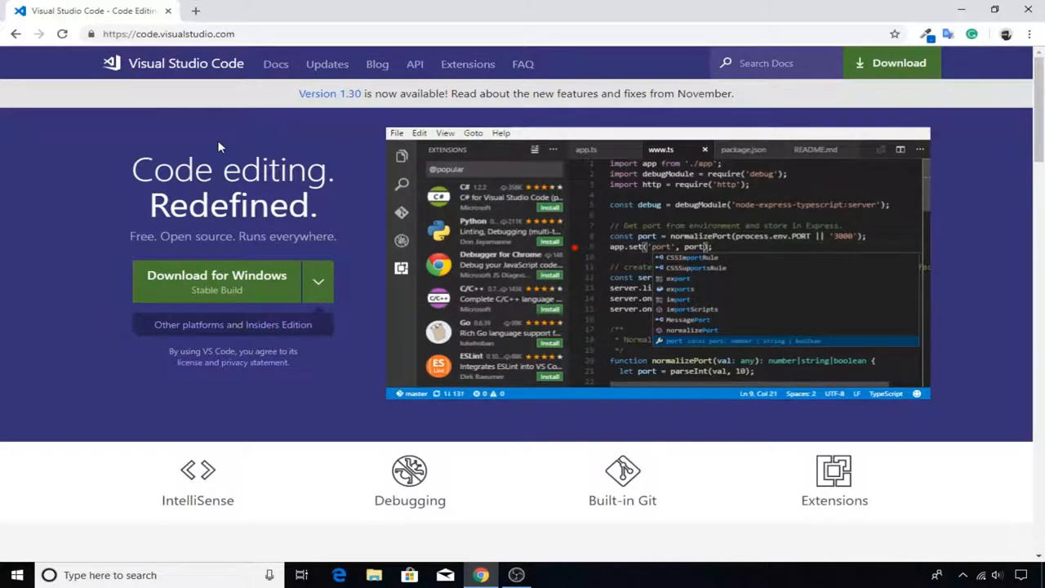
- Show the Visual Studio Code download options for macOS, Windows and Linux
click(317, 281)
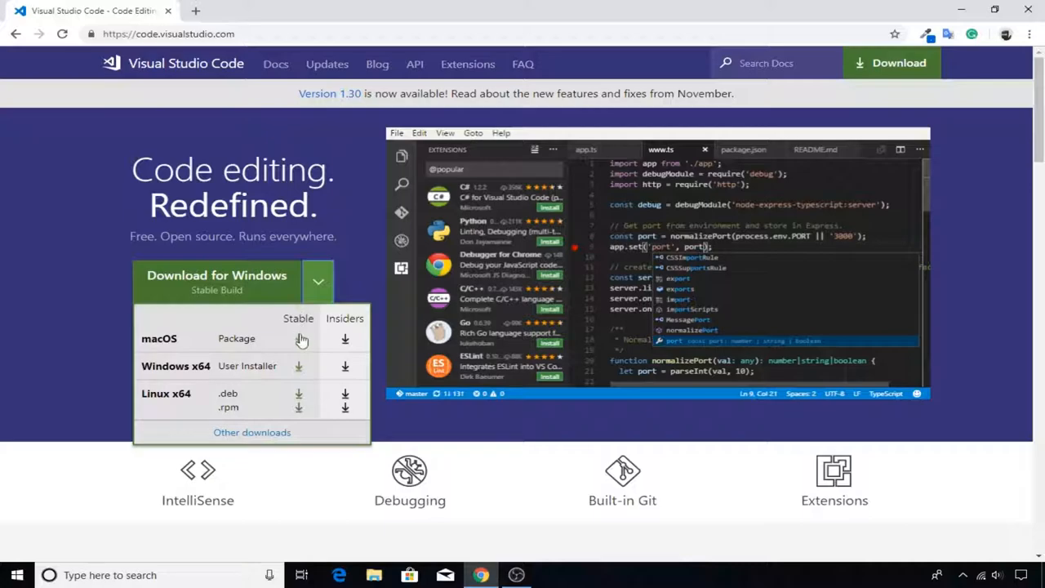
mouse_move(301, 370)
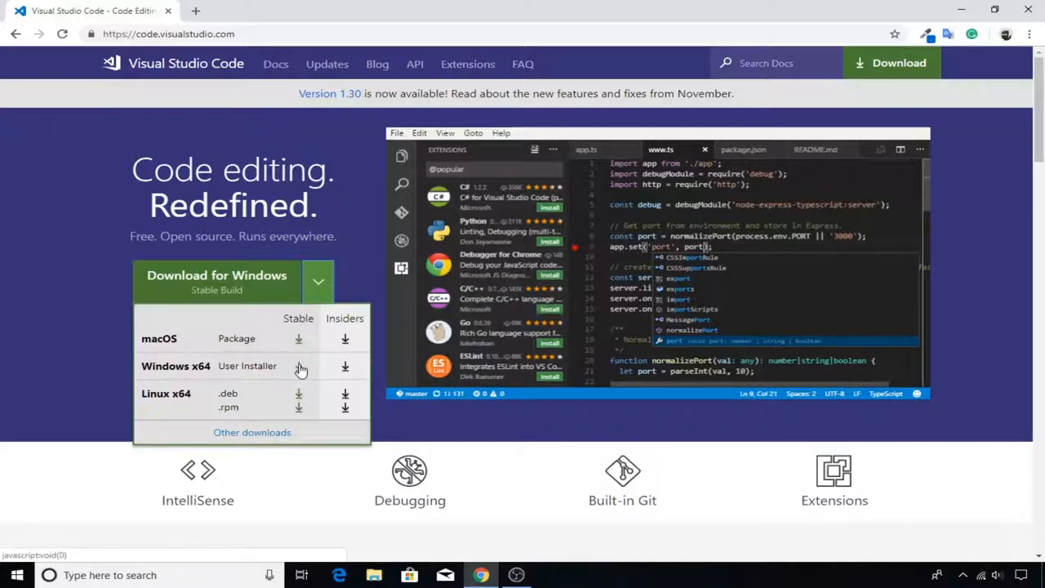
mouse_move(298, 400)
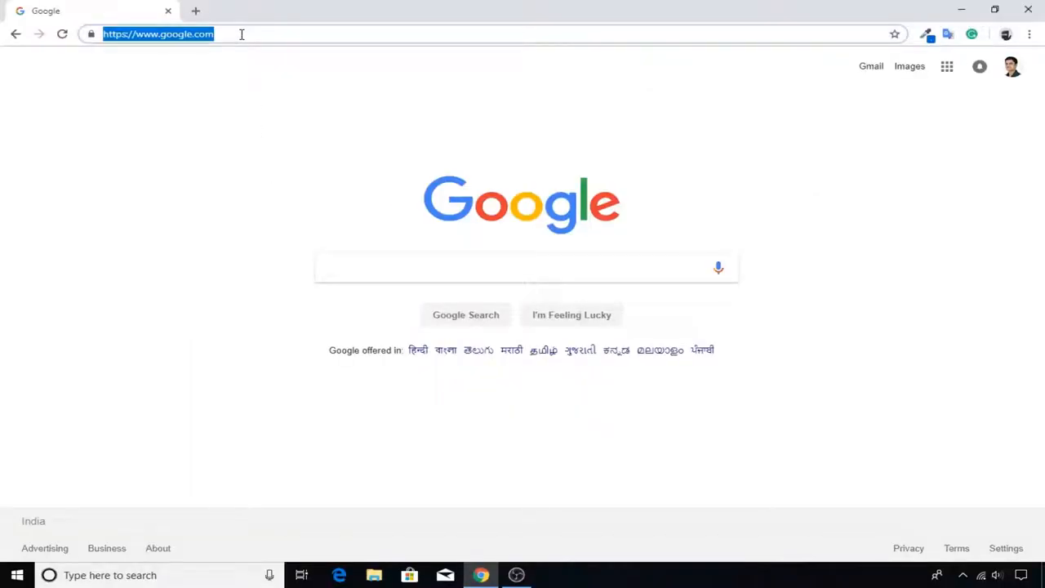
- Search for node and browse the nodejs.org downloads installer table
text(nodejs)
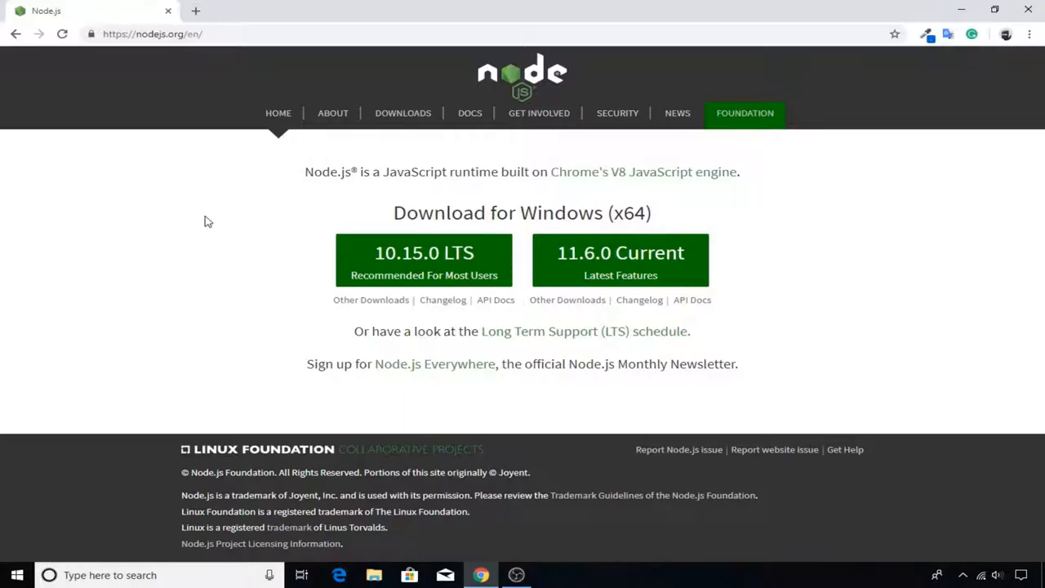
click(402, 112)
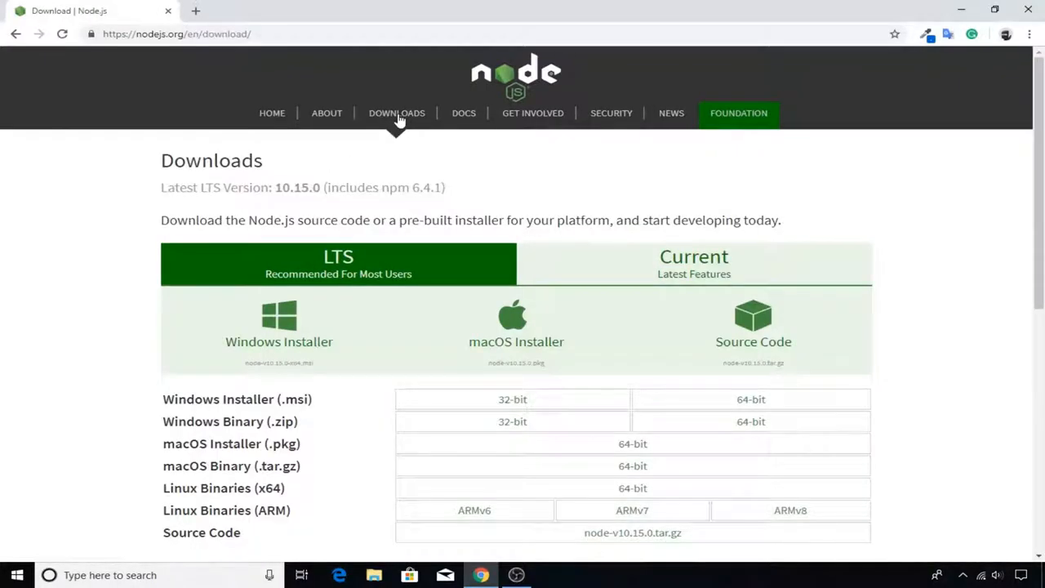
mouse_move(516, 330)
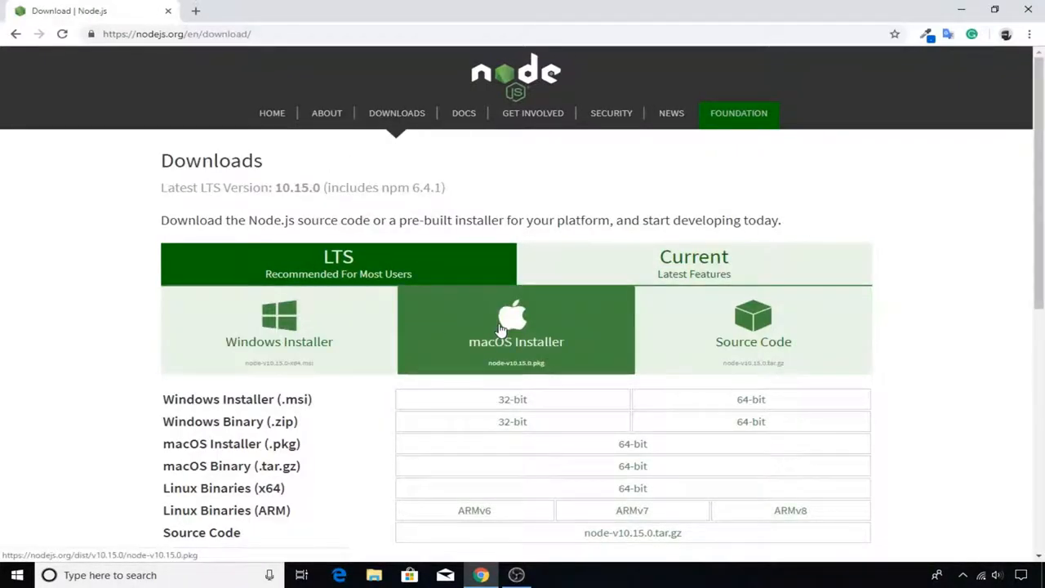
scroll(down, 3)
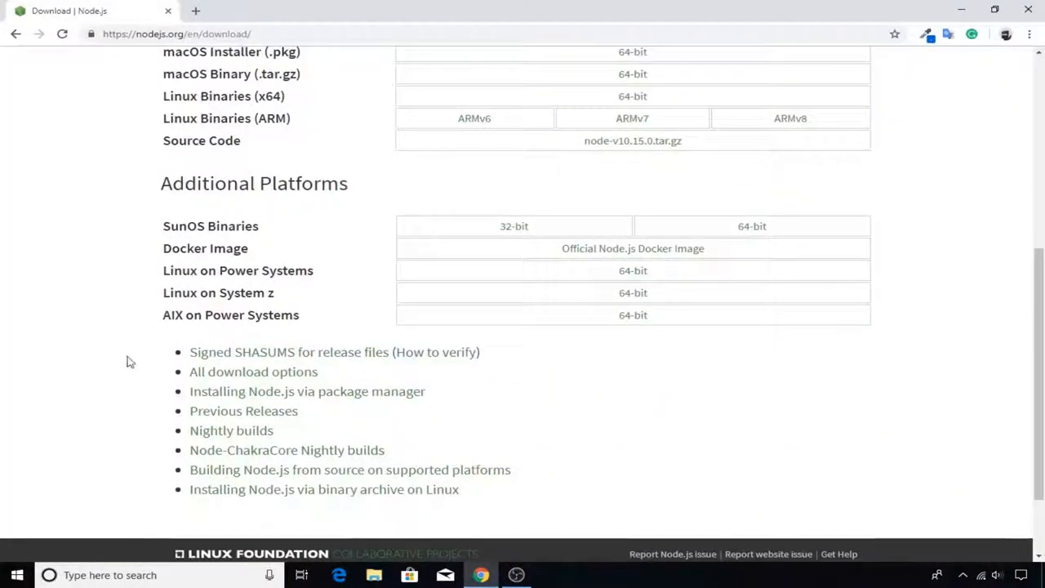
click(307, 391)
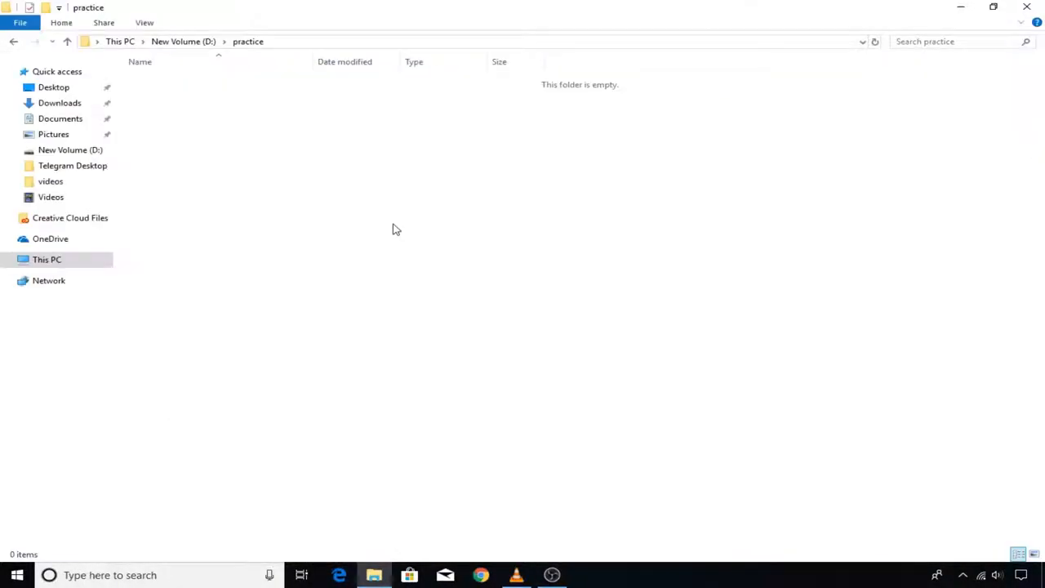
- Open the empty D:\practice folder with Code from its context menu
right_click(396, 228)
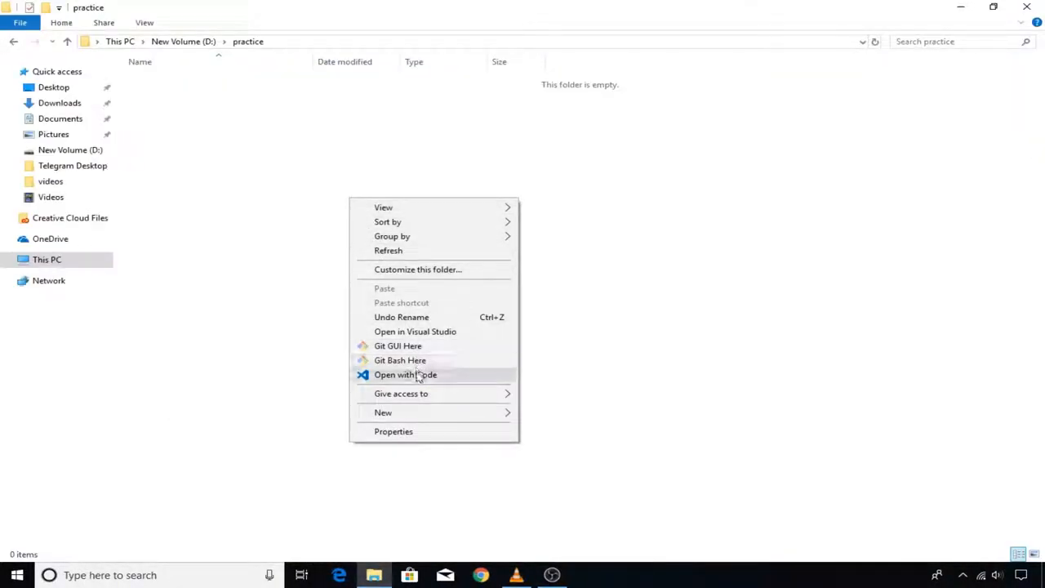
click(405, 374)
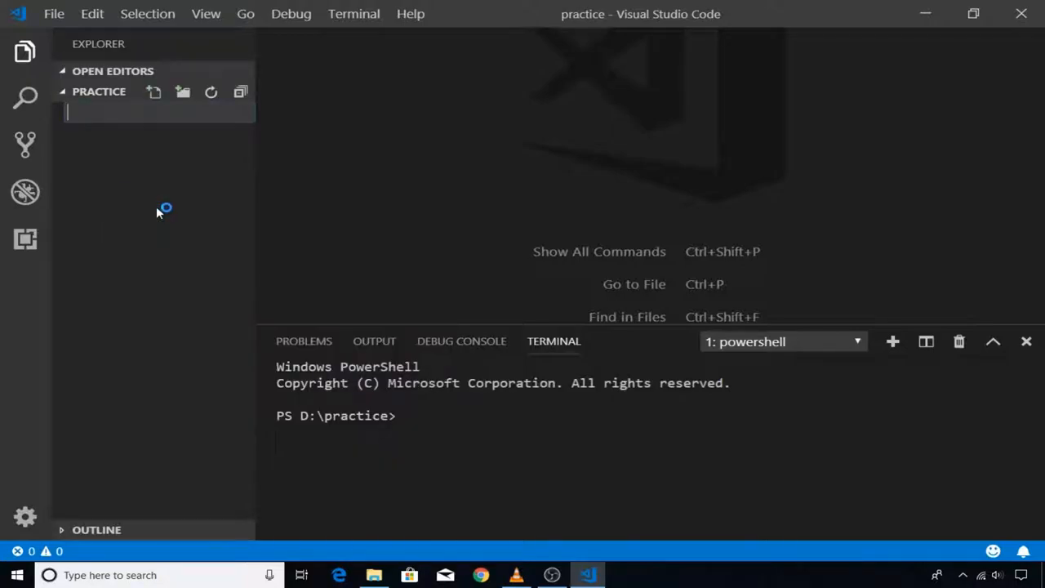
- Name the new folder js and add hello_variables.js inside it
text(js)
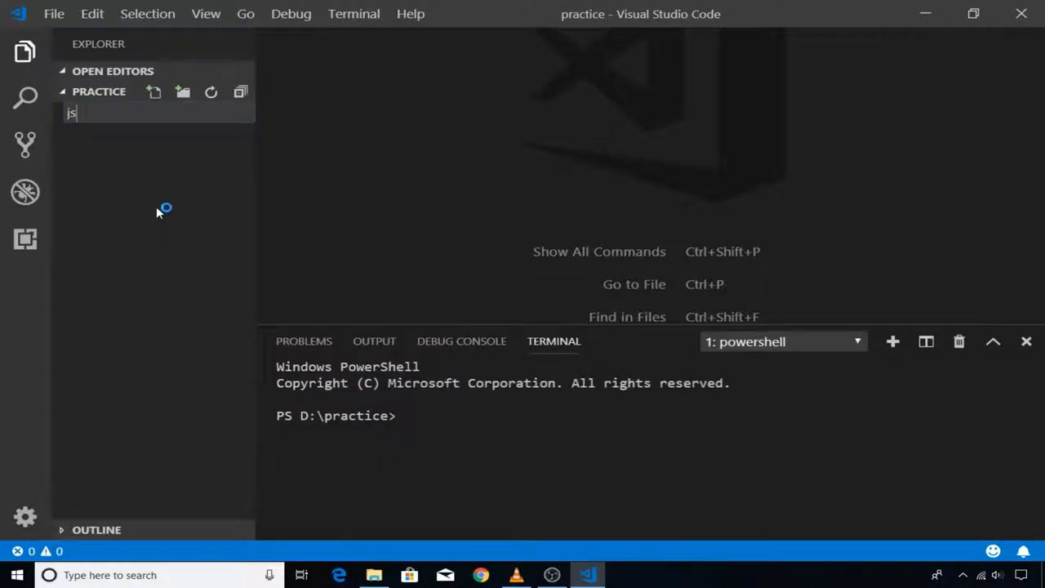
right_click(90, 113)
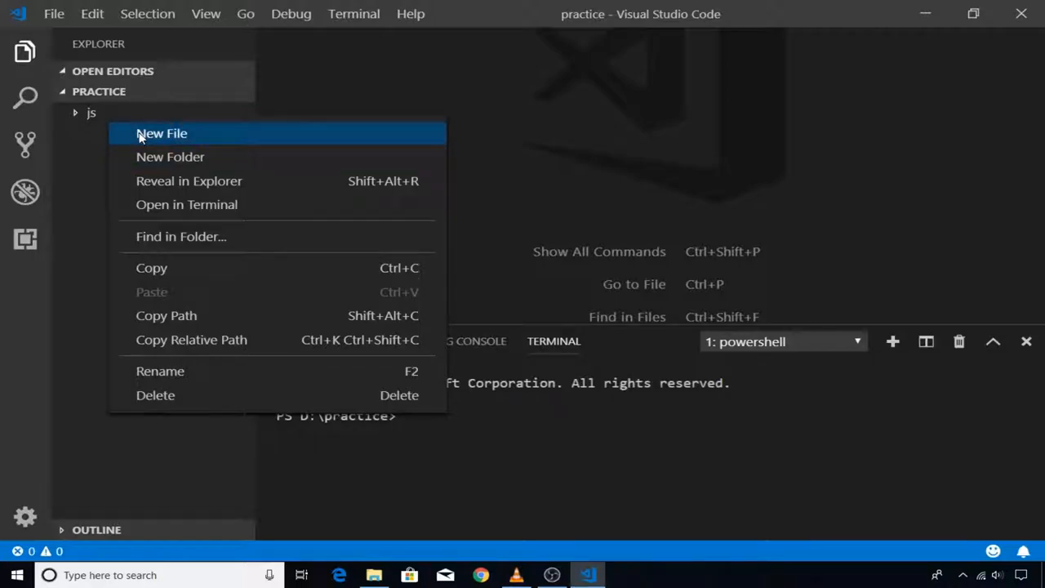
mouse_move(229, 139)
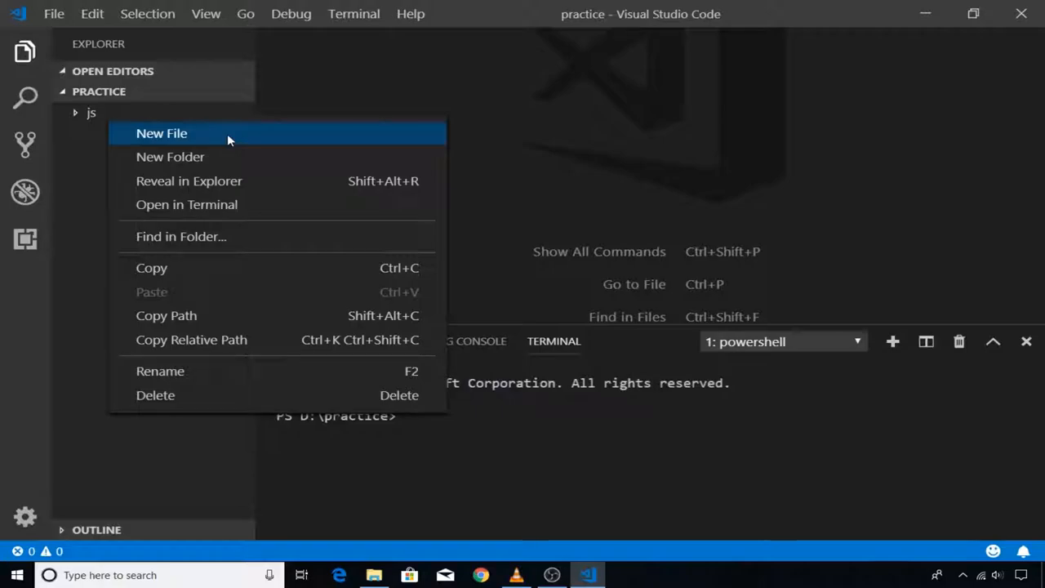
click(161, 133)
text(hello_variables.js)
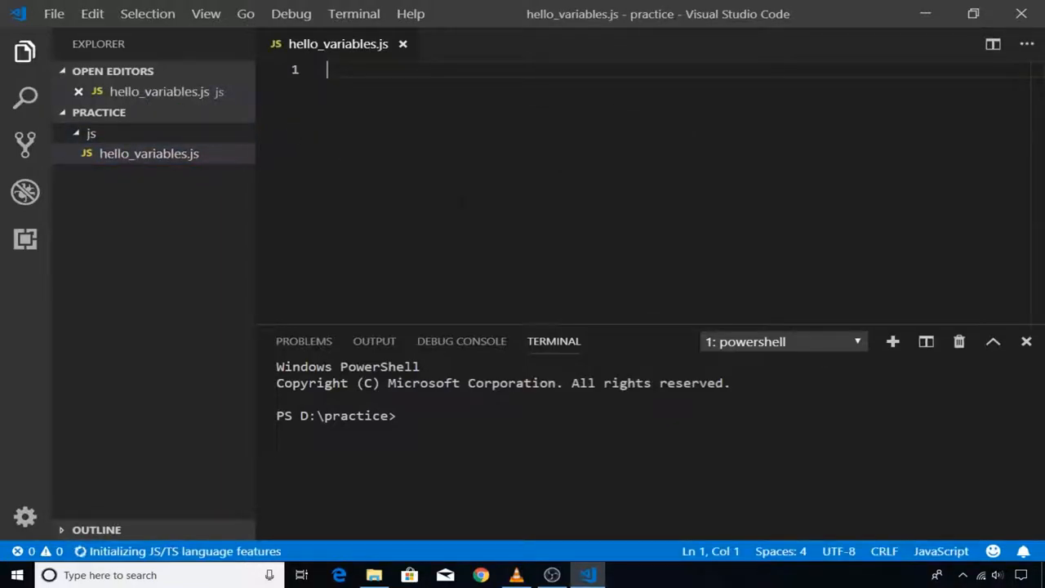
- Write var name = "john"; on line 1 of hello_variables.js and save
text(var name)
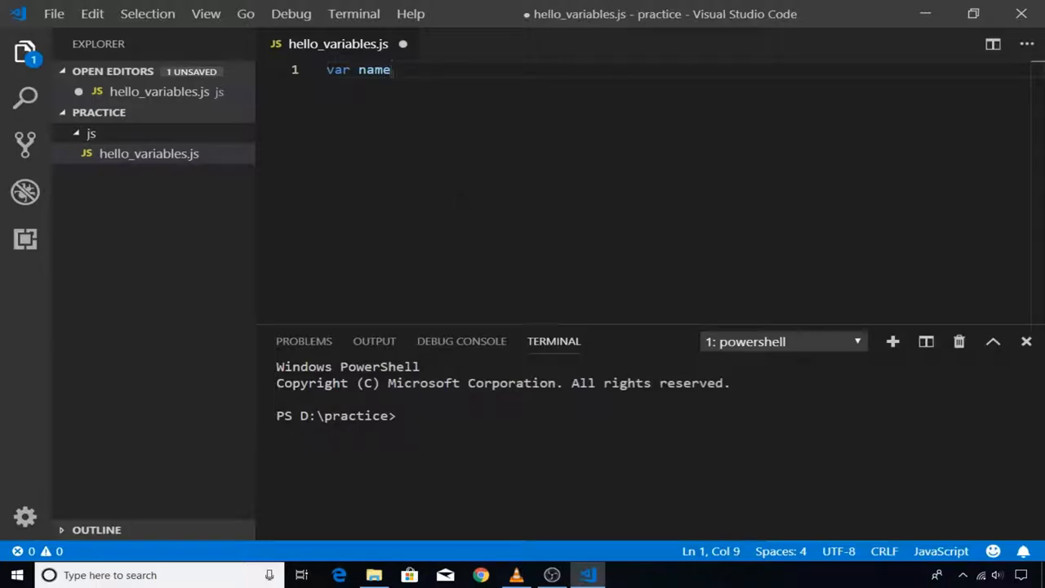
text(= "john")
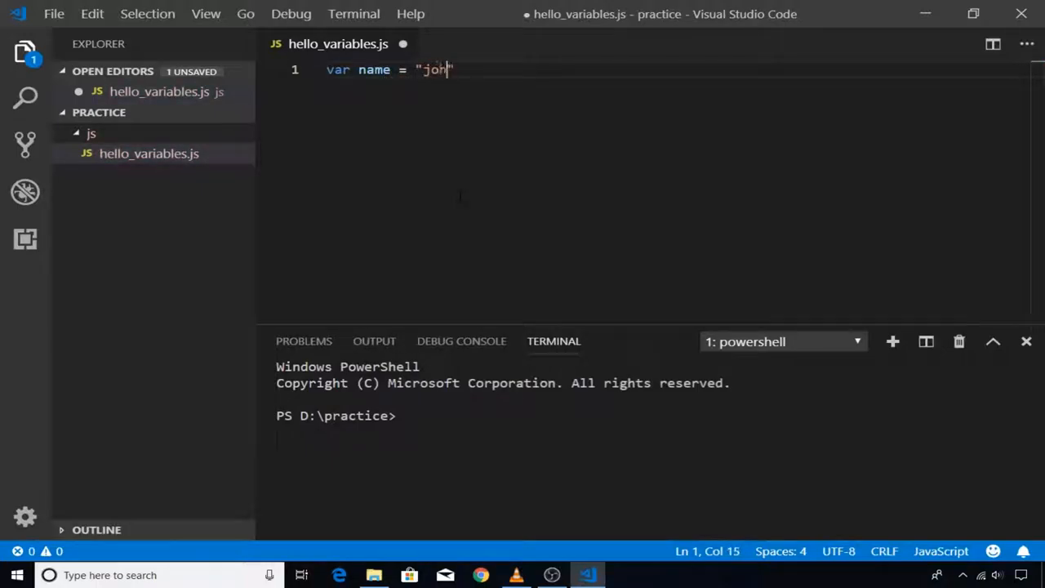
text(n";)
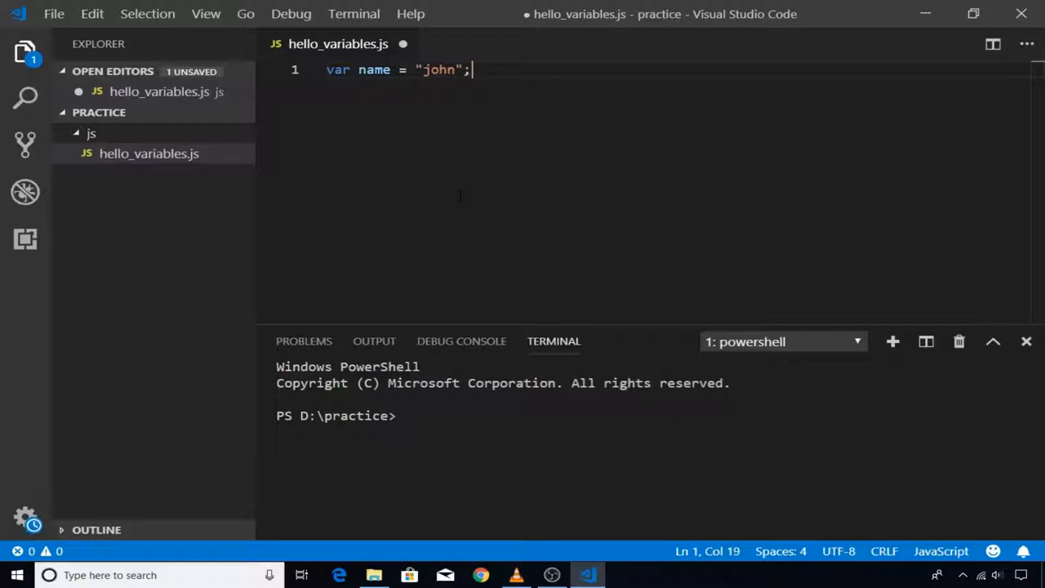
key(ctrl+s)
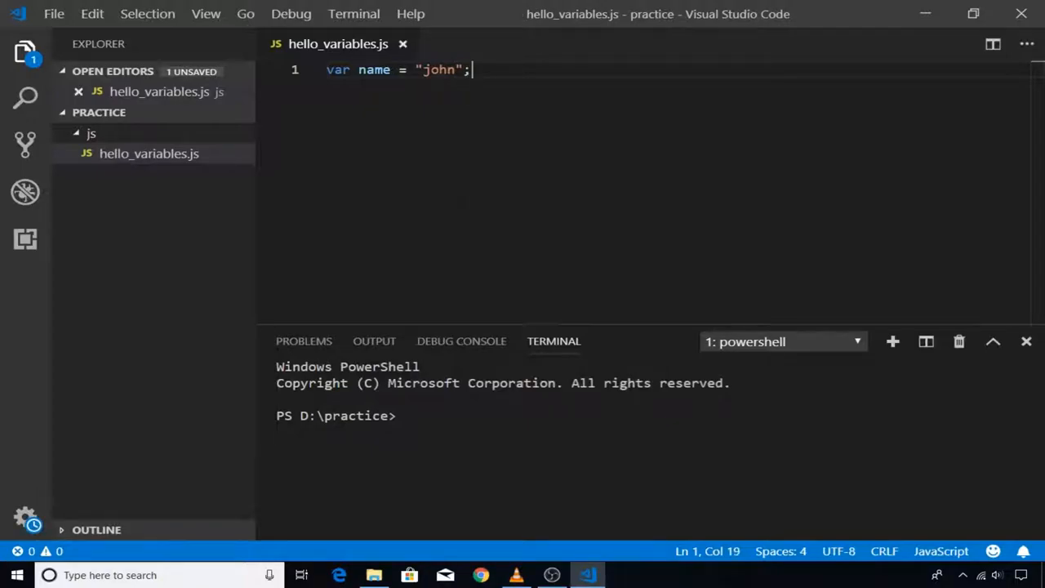
click(353, 14)
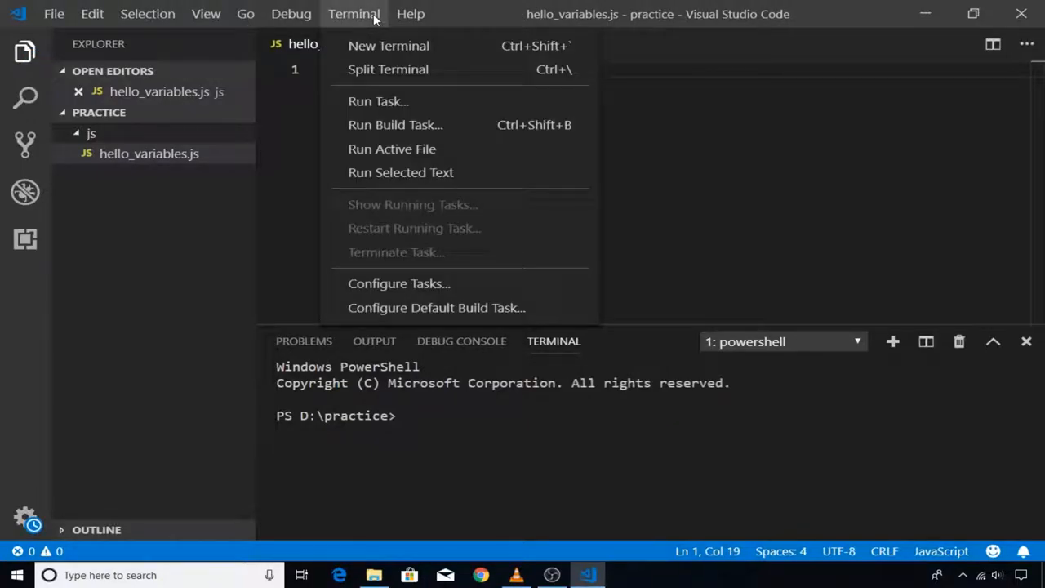
- In the terminal, cd into js and run node hello_variables.js
click(388, 45)
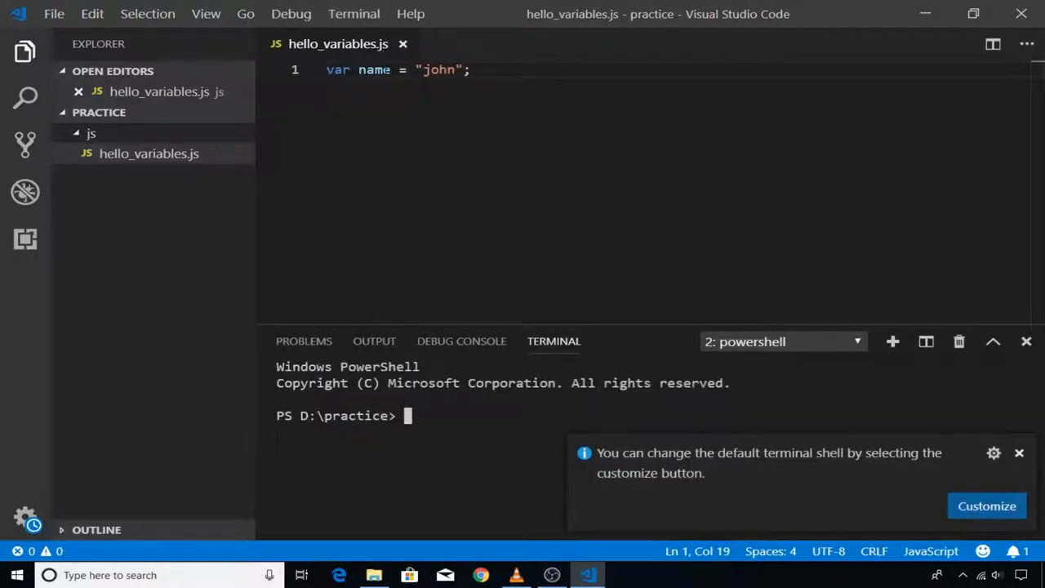
click(1019, 452)
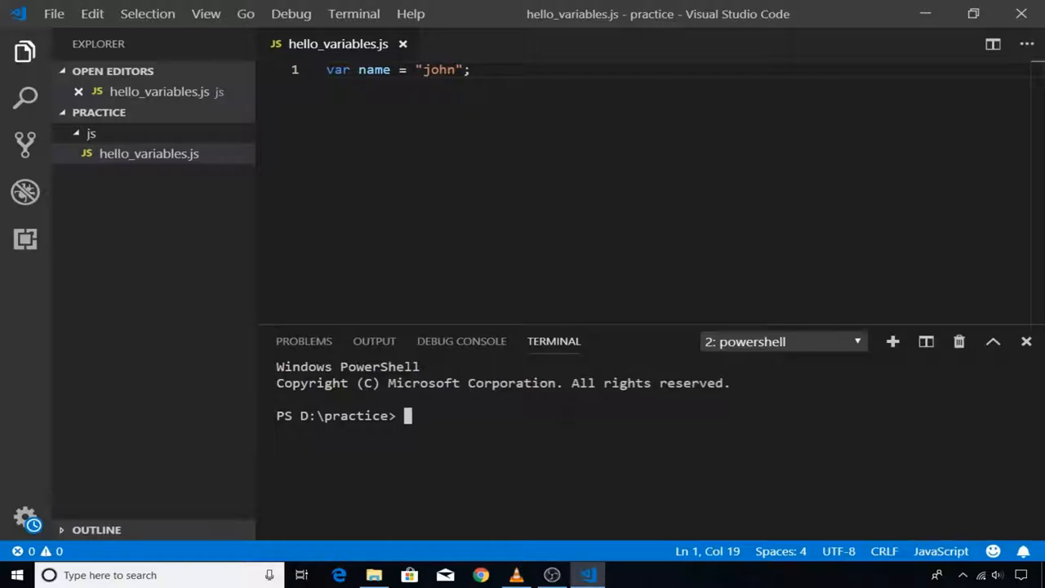
text(cd js)
text(node)
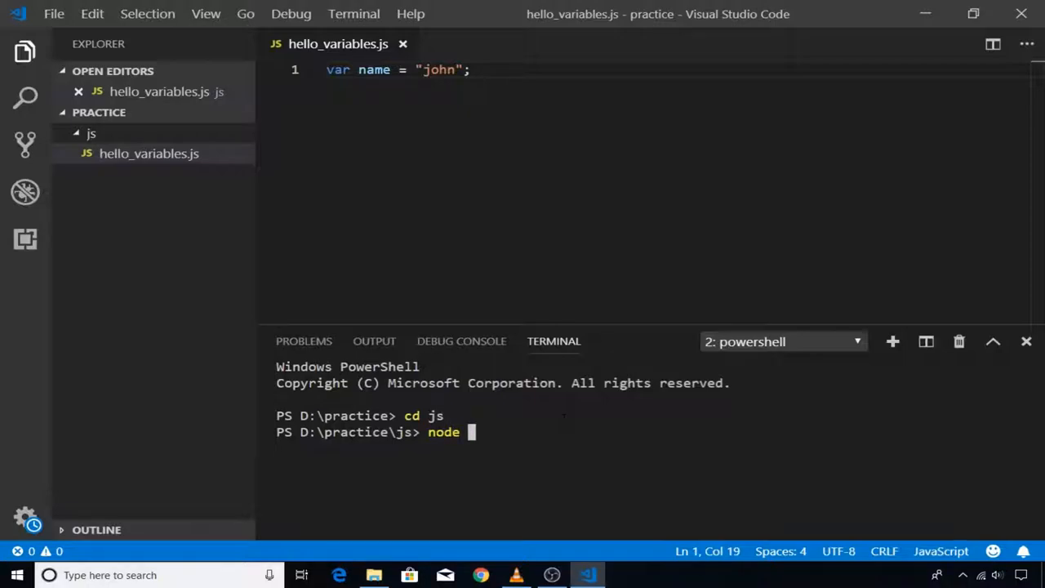
text(hello)
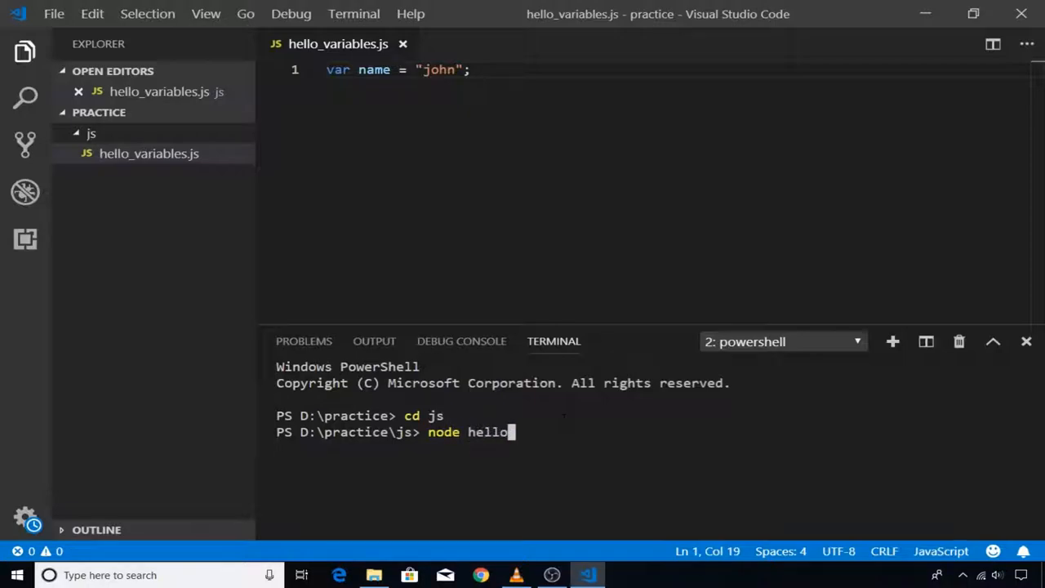
text(_vara)
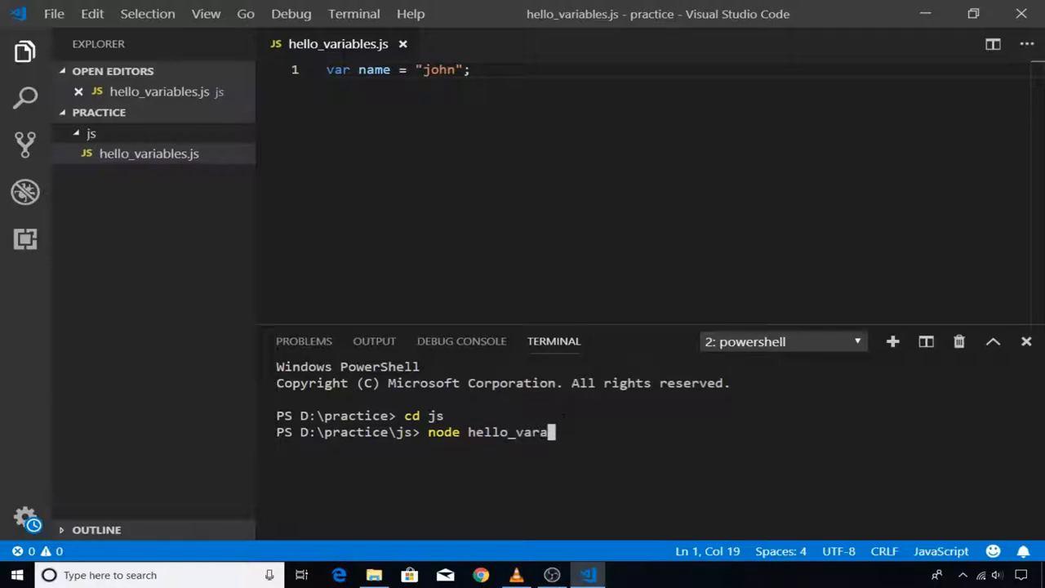
text(riables.js)
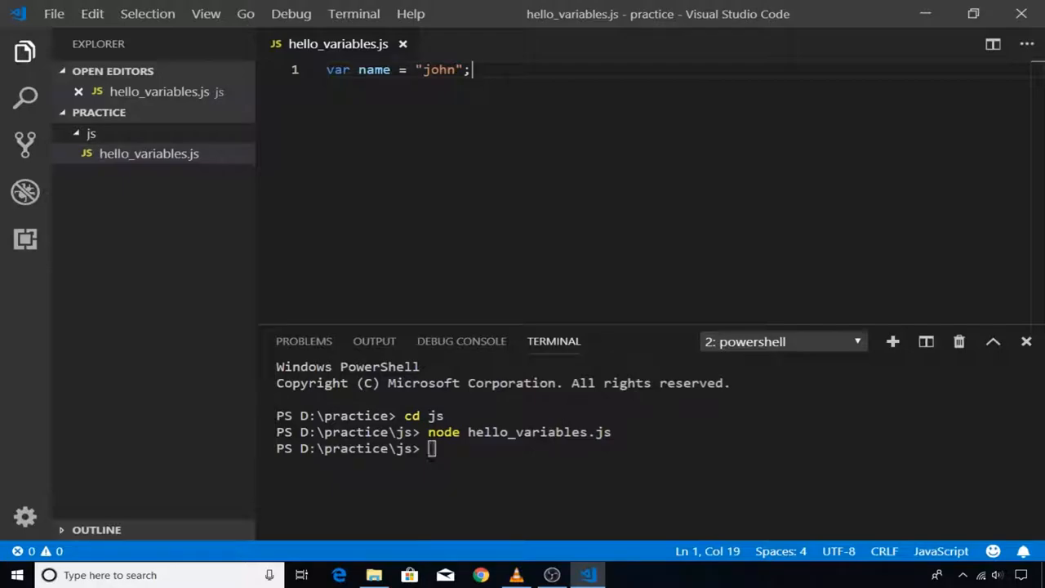
- Add console.log(name); as line 2 of hello_variables.js and save it
key(Enter)
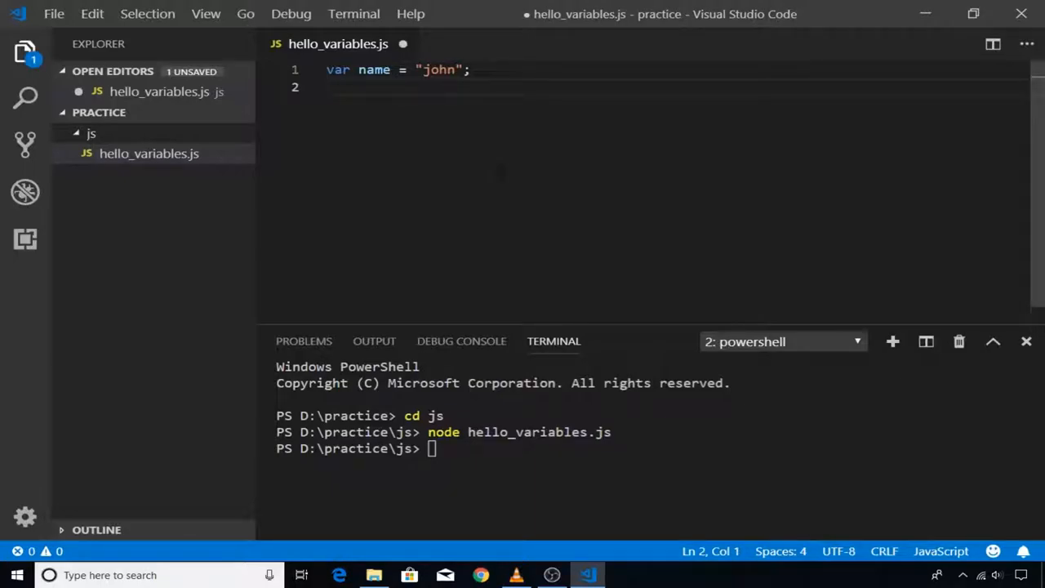
text(console.)
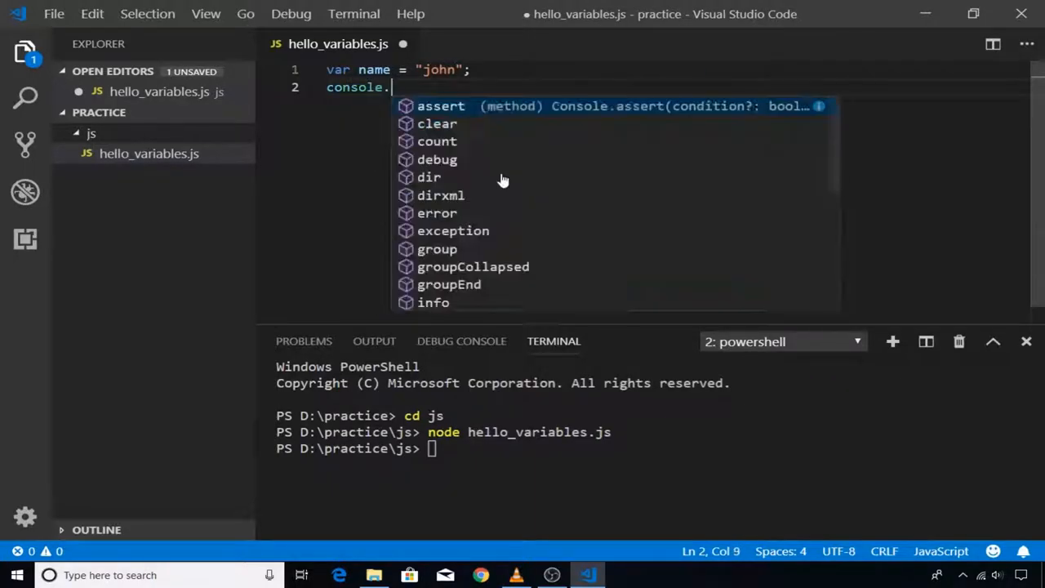
text(log(name);)
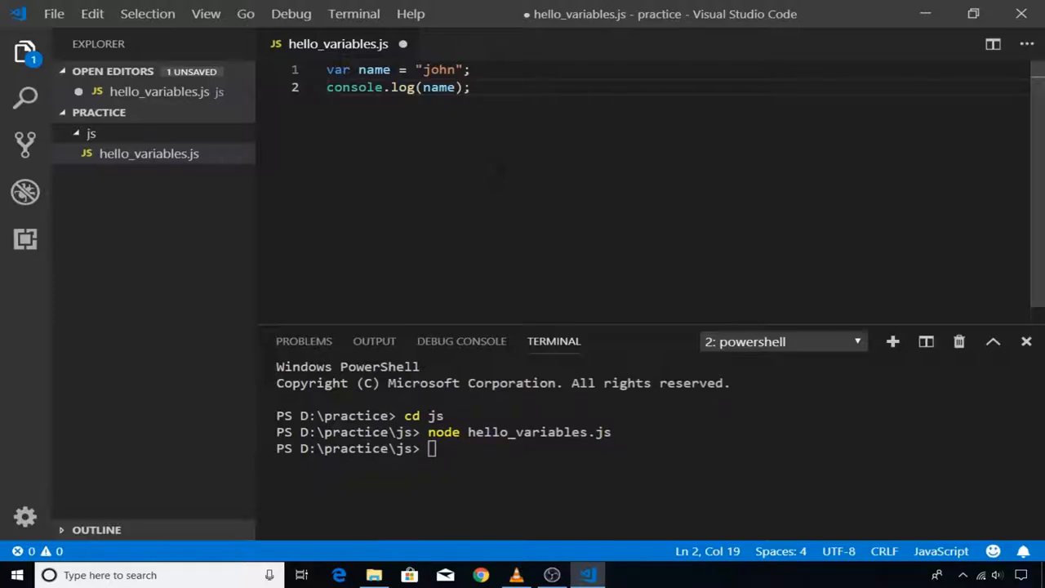
key(ctrl+s)
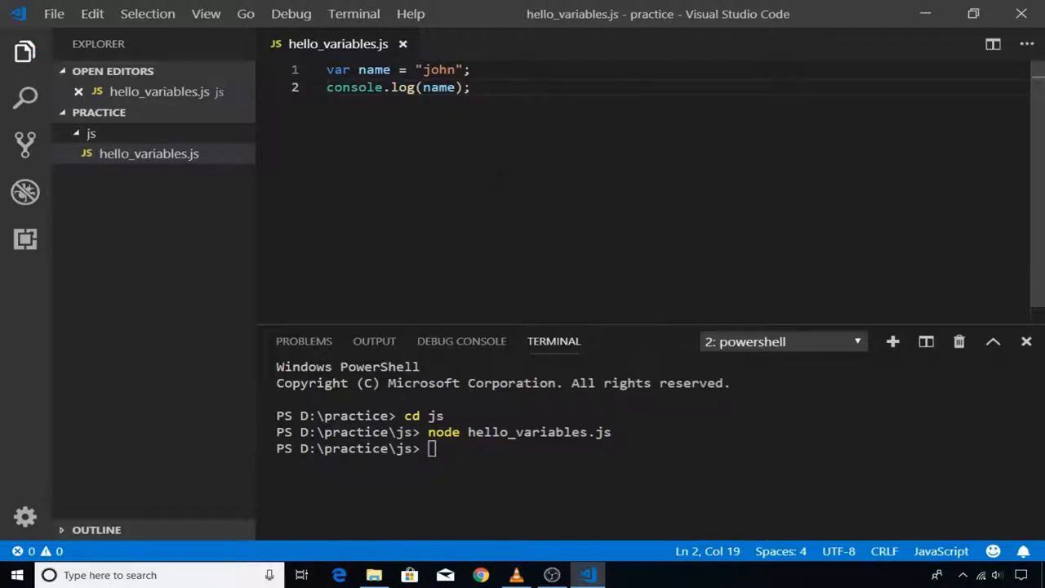
mouse_move(531, 481)
text(node hello_variables.js)
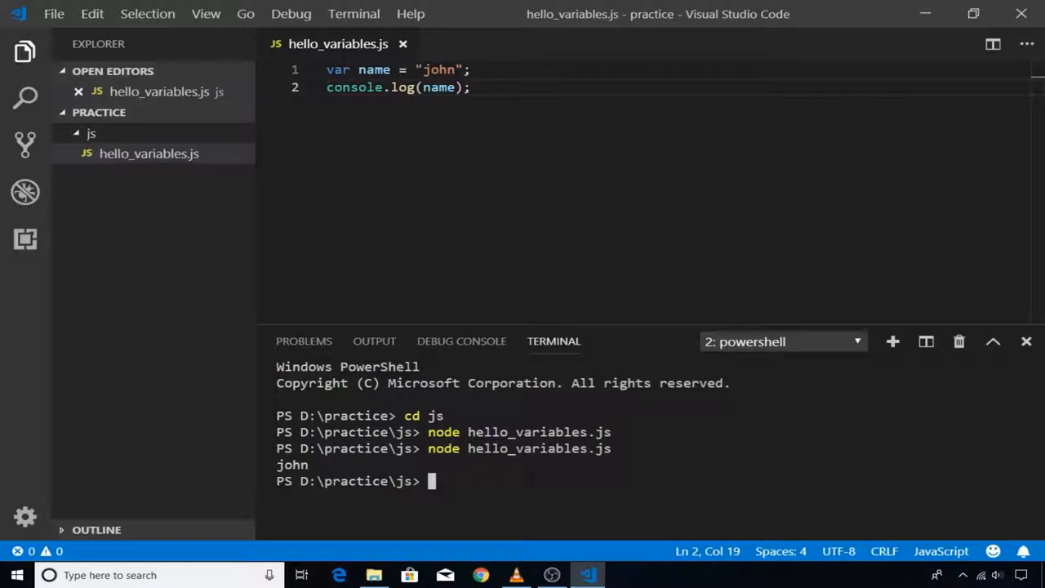
mouse_move(501, 557)
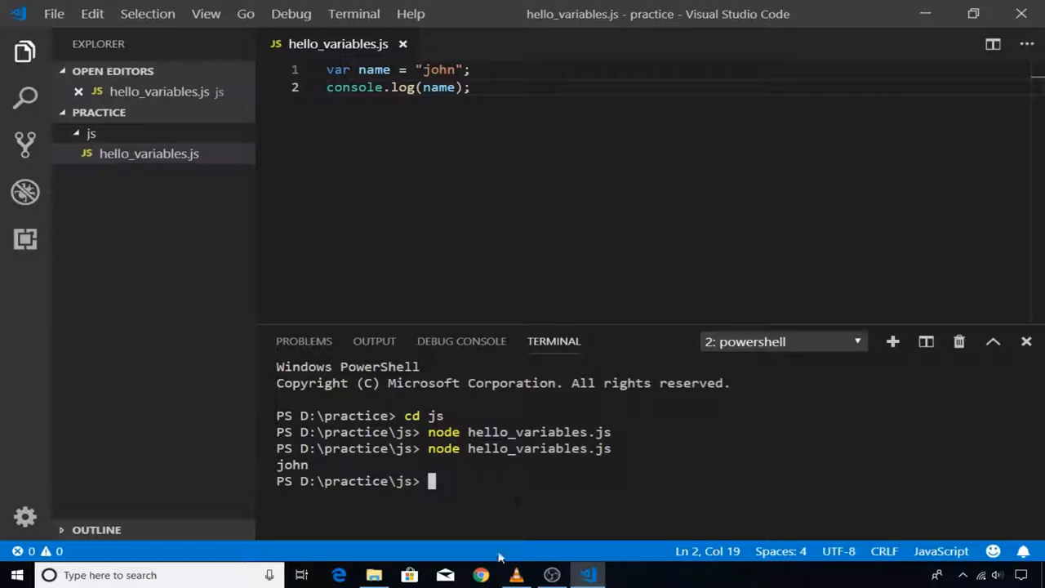
- Type var name = "John" into the Chrome DevTools console
click(586, 574)
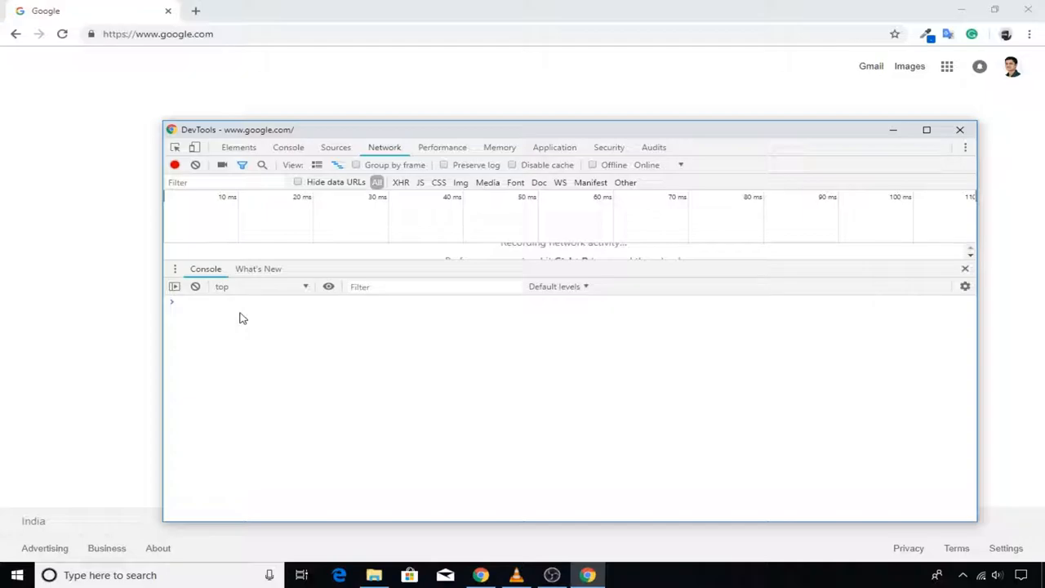
text(var)
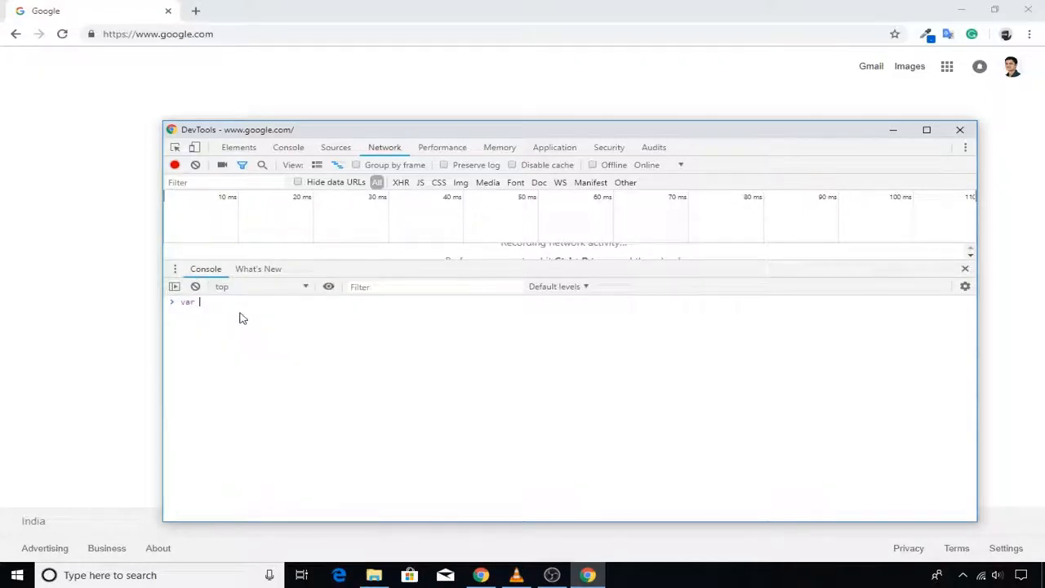
text(name =)
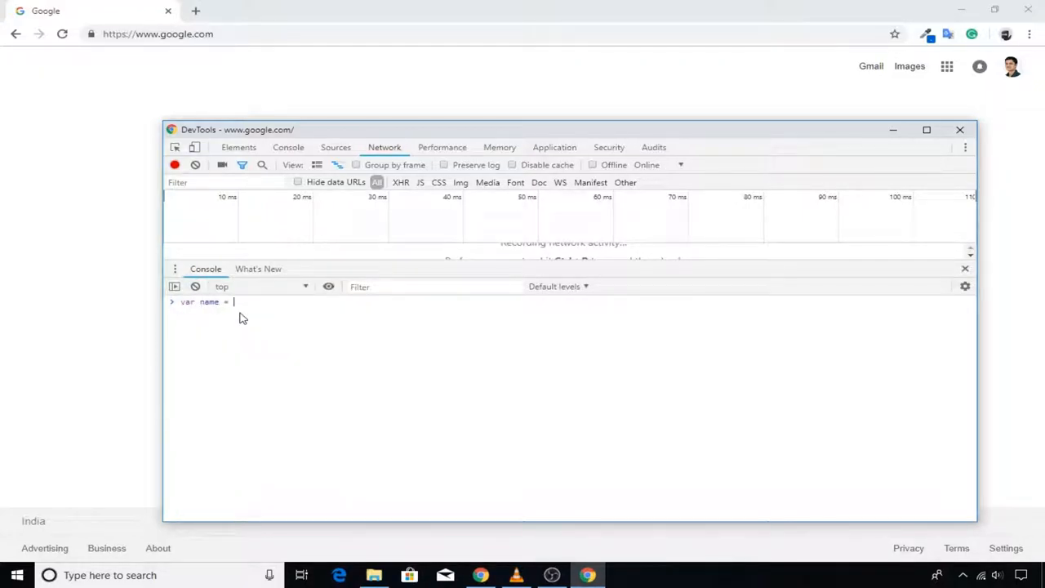
text("John)
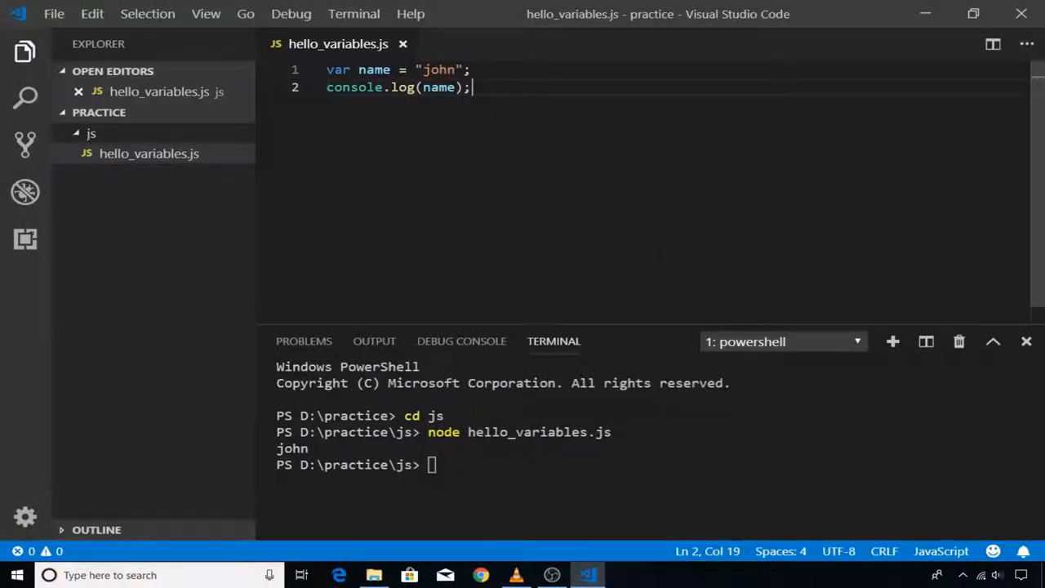
click(290, 14)
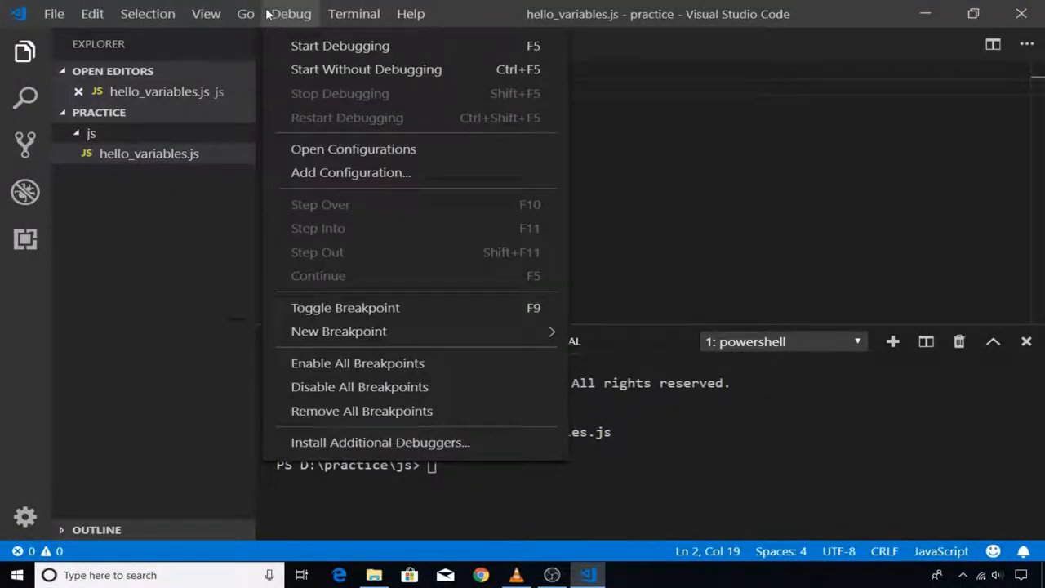
click(148, 14)
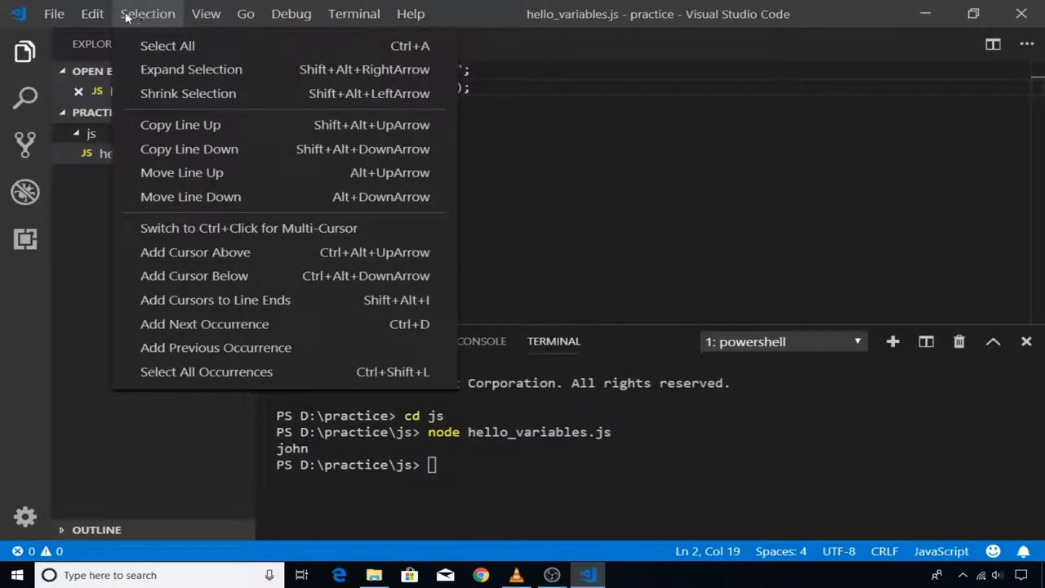
click(148, 14)
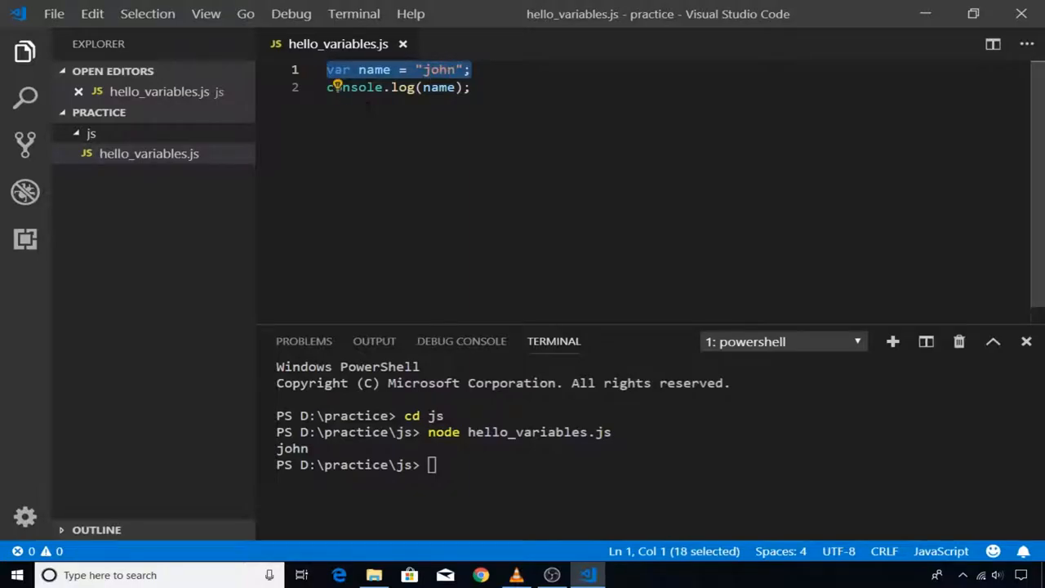
click(469, 87)
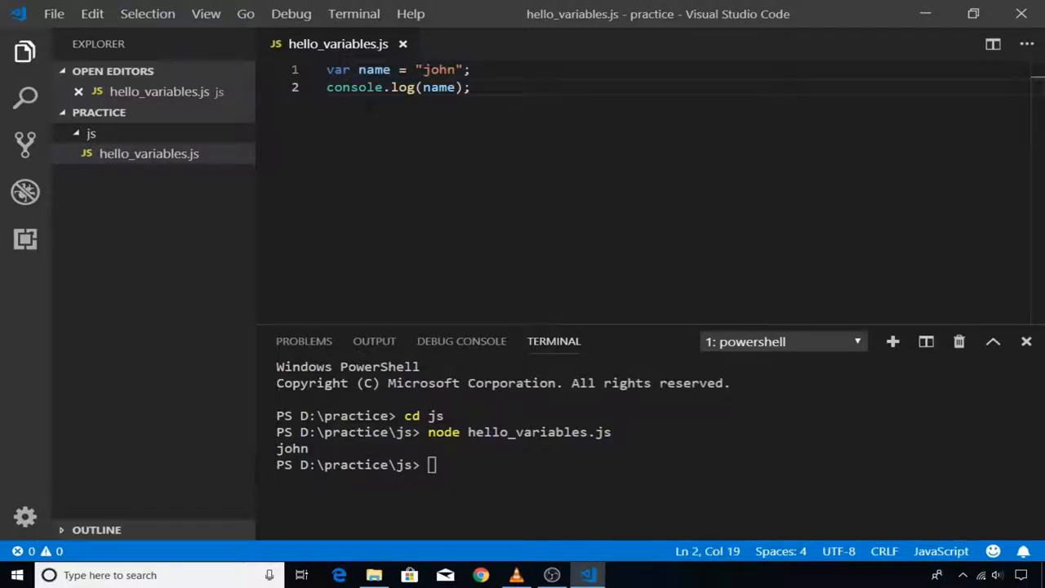